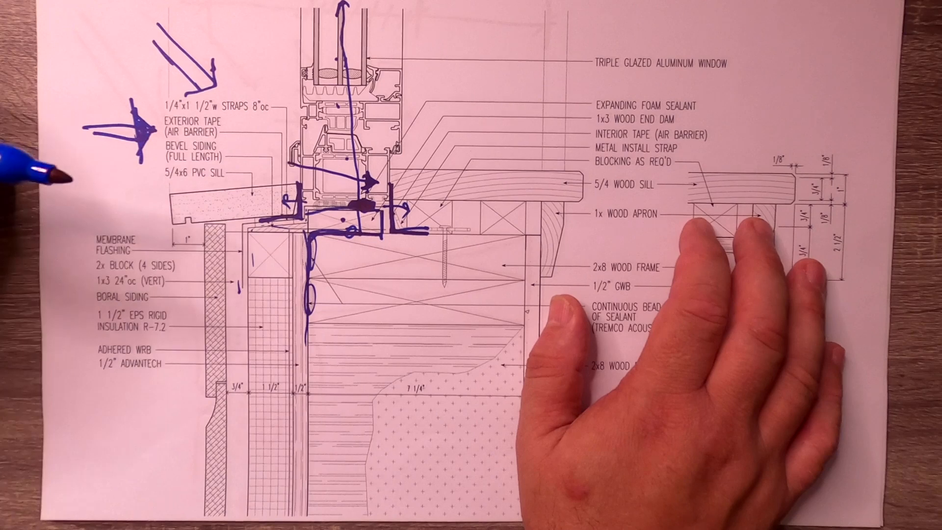
{"action": "mouse_move", "coordinate": [264, 204]}
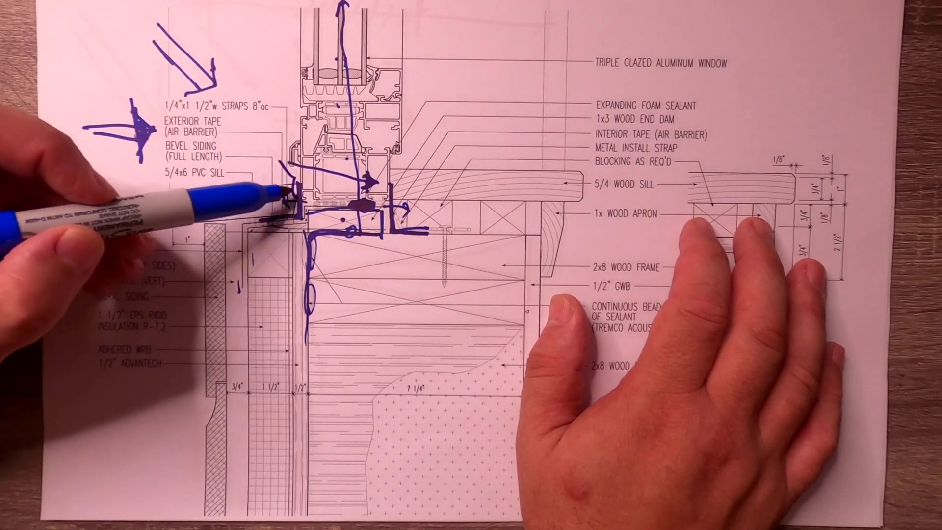